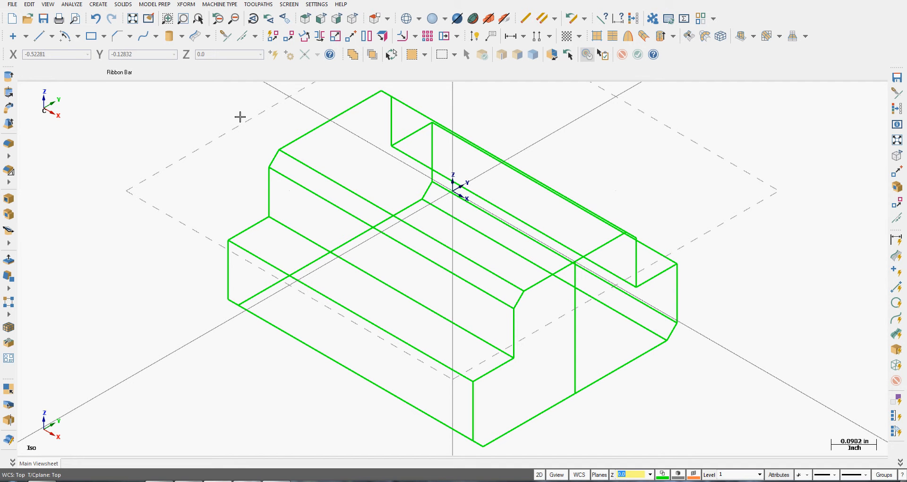
pyautogui.moveTo(239, 119)
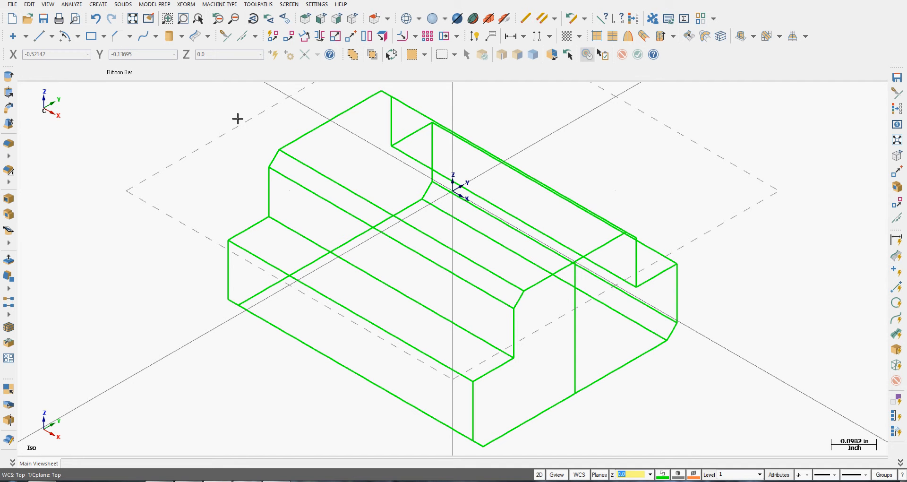
pyautogui.moveTo(144, 104)
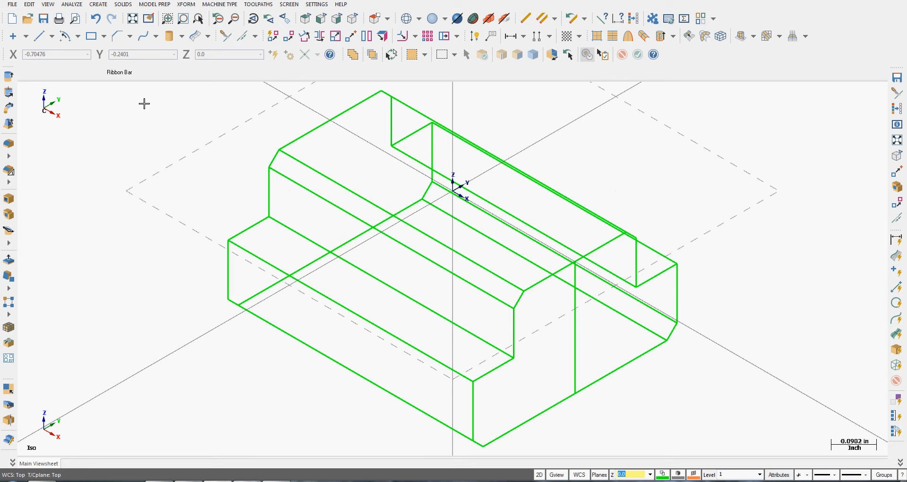
pyautogui.moveTo(72, 4)
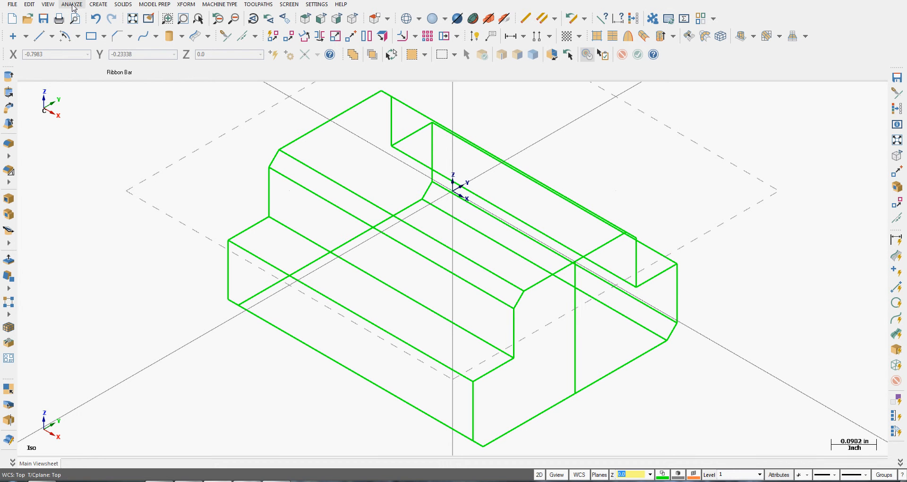
pyautogui.moveTo(78, 19)
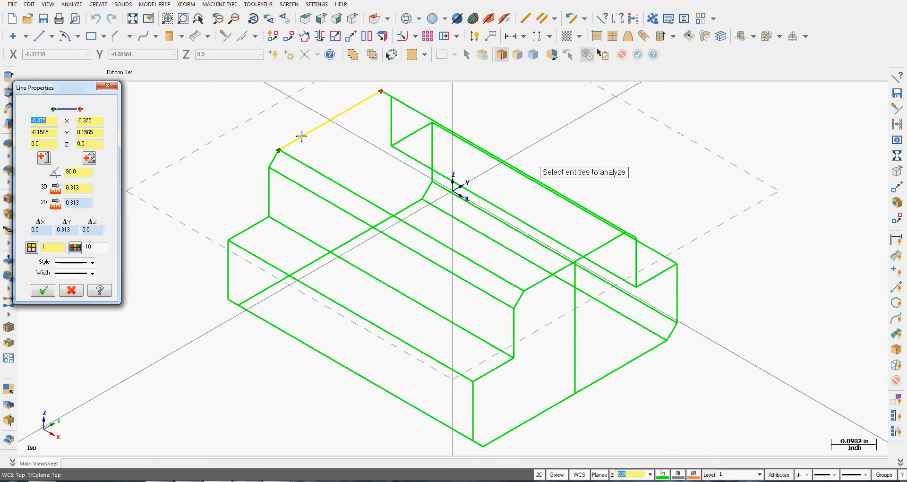
# Step through the properties of the 0.313 short edge and the 0.75 long edges, then confirm
pyautogui.moveTo(34, 87); pyautogui.dragTo(97, 92)
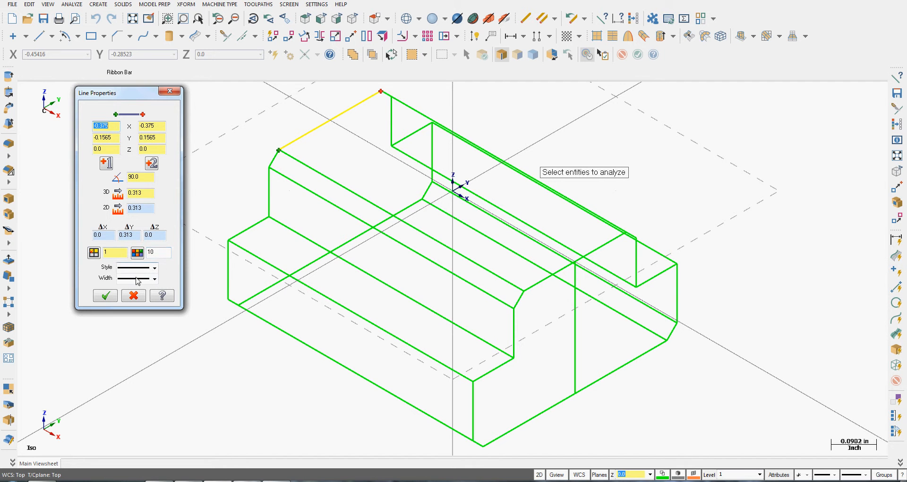
pyautogui.moveTo(94, 103)
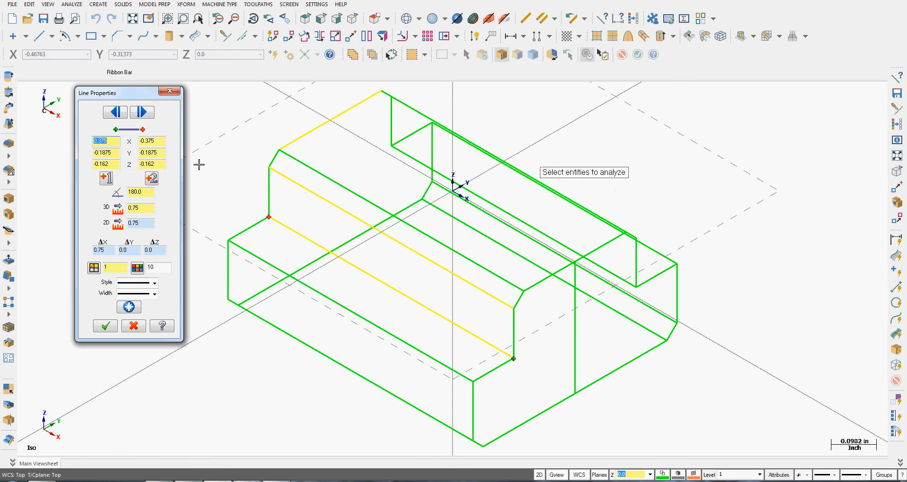
pyautogui.click(141, 113)
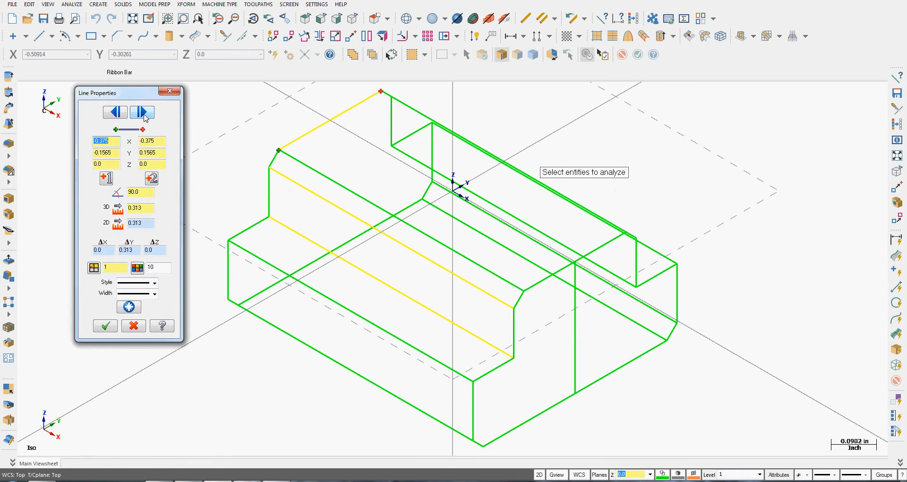
pyautogui.click(141, 112)
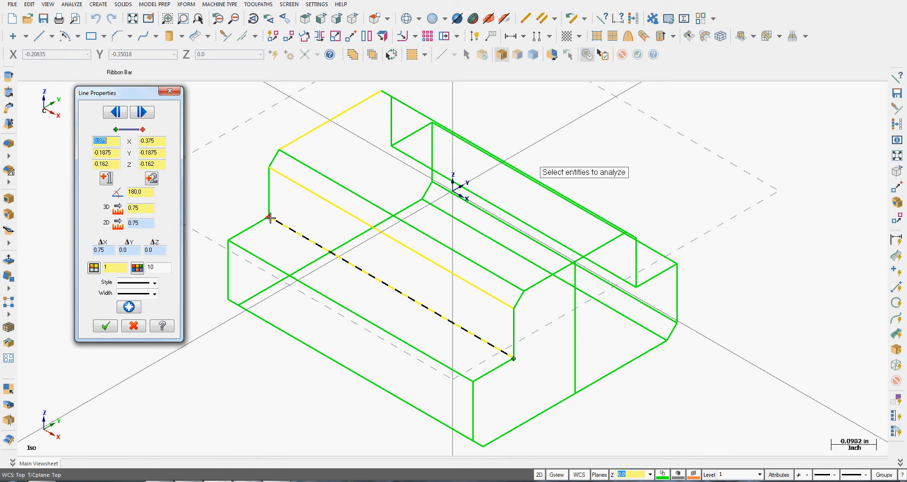
pyautogui.click(142, 113)
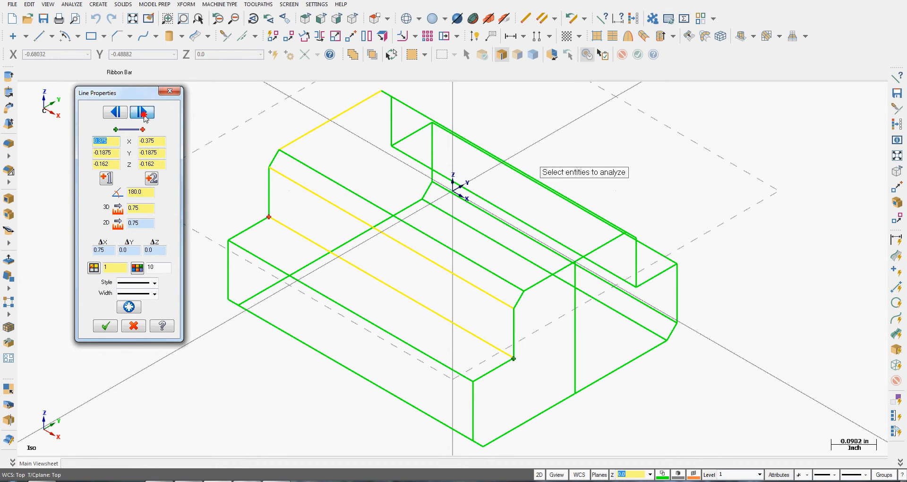
pyautogui.click(142, 113)
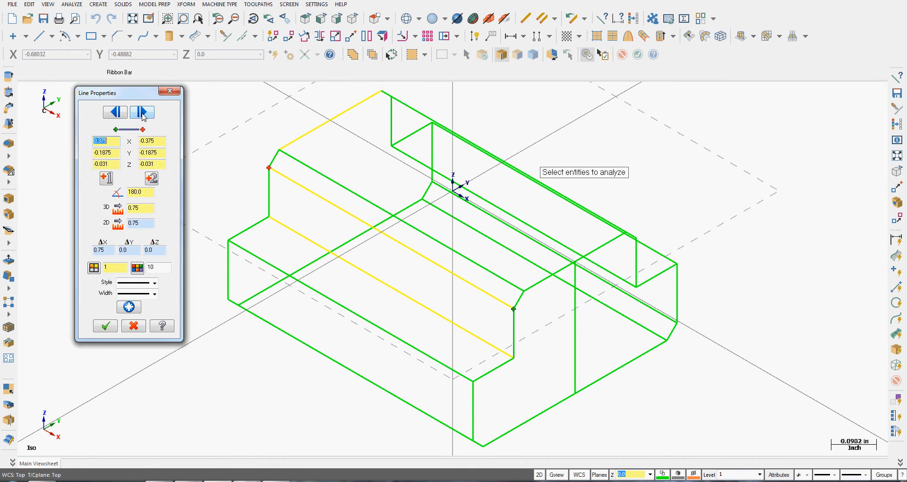
pyautogui.click(142, 112)
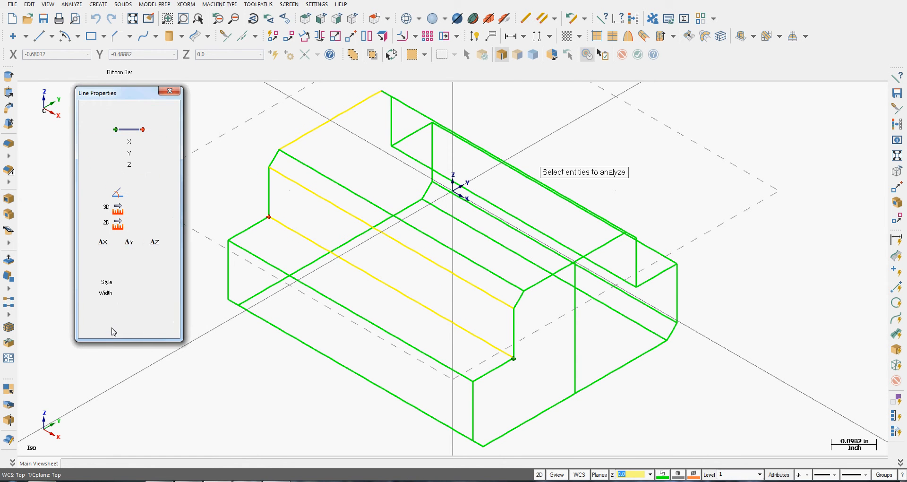
# Read the X, Y, Z coordinates of the top-left corner vertex with Analyze Position
pyautogui.click(71, 4)
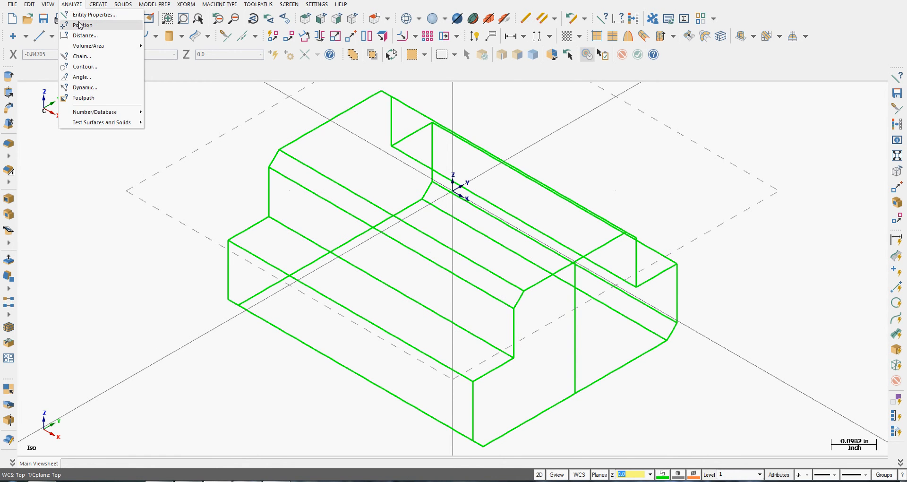
pyautogui.click(83, 25)
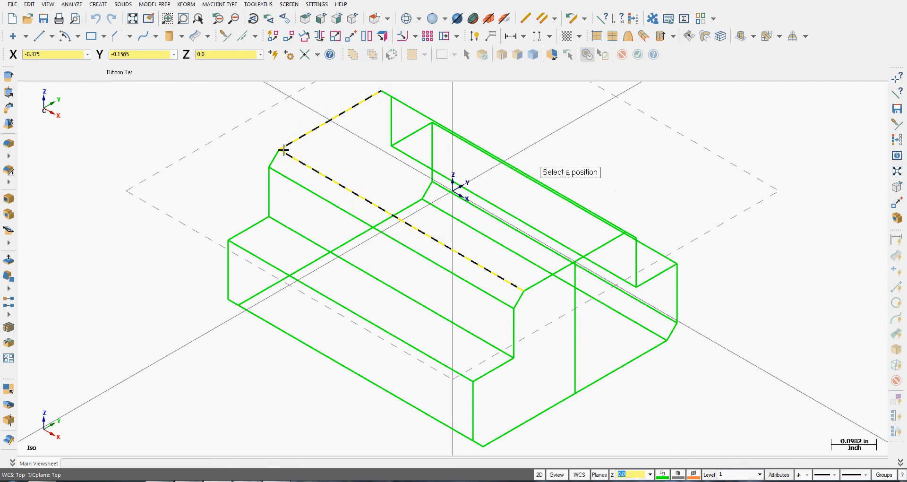
pyautogui.click(283, 150)
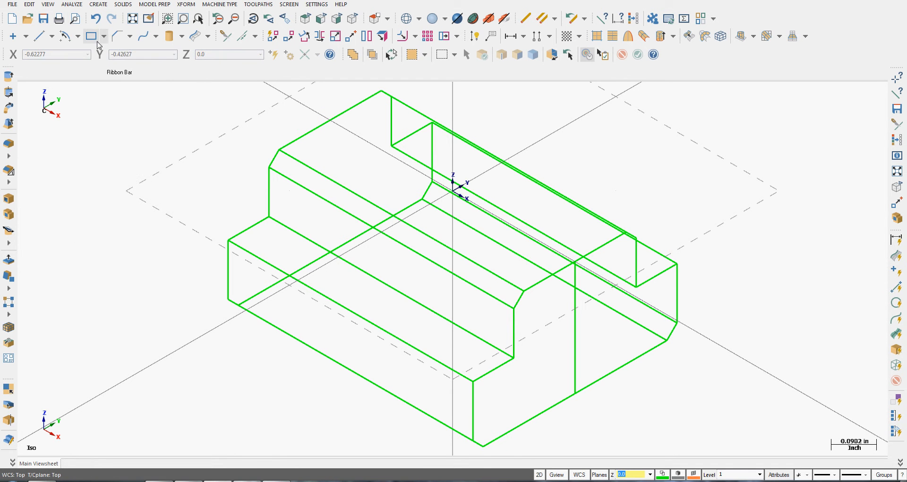
# Measure the 0.75 distance between the top edge's endpoints with Analyze Distance
pyautogui.click(71, 4)
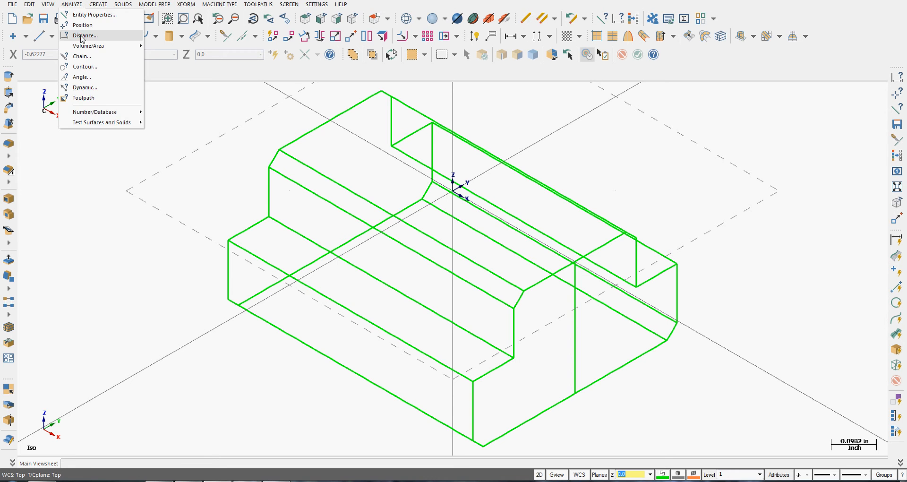
pyautogui.click(84, 36)
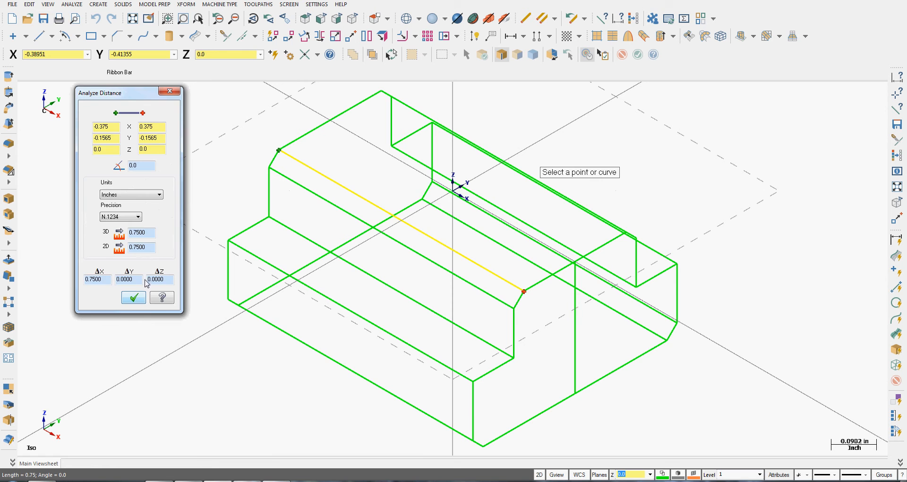
pyautogui.click(132, 297)
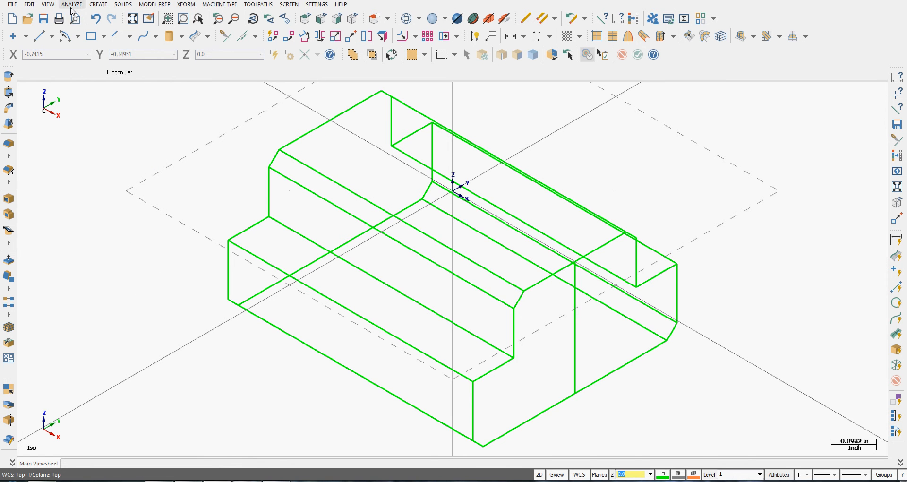
# Run a Thorough chain analysis, reporting one 5-entity chain with no overlaps or direction changes
pyautogui.click(71, 4)
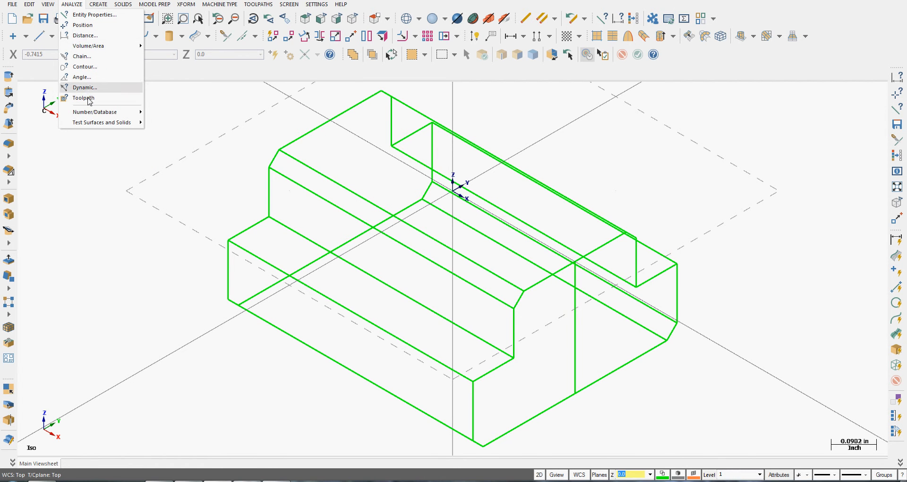
pyautogui.moveTo(85, 87)
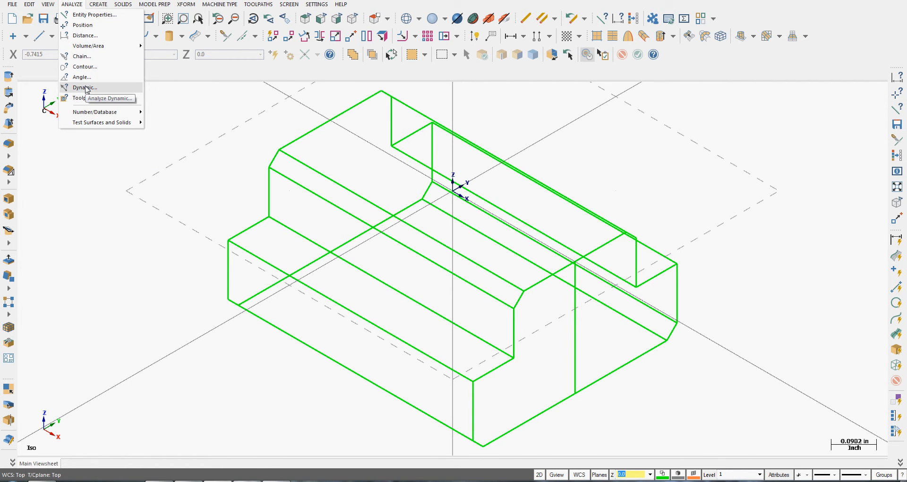
pyautogui.moveTo(80, 56)
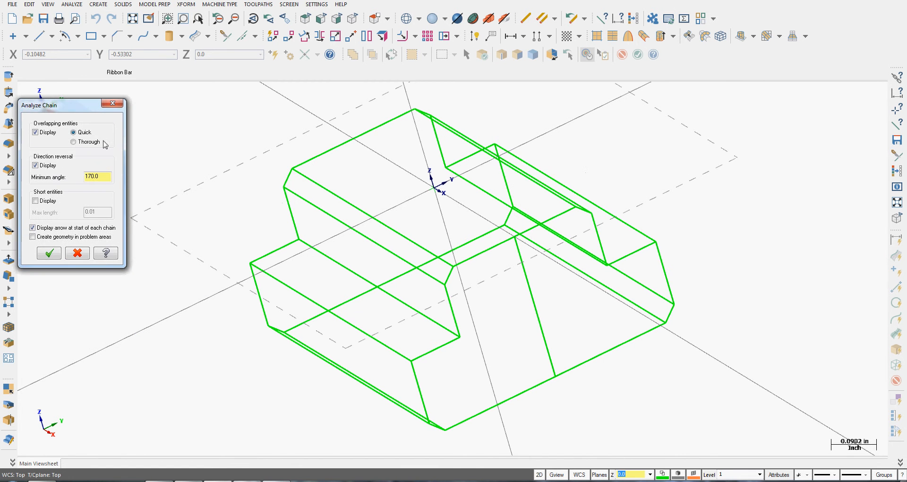
pyautogui.moveTo(64, 105); pyautogui.dragTo(162, 103)
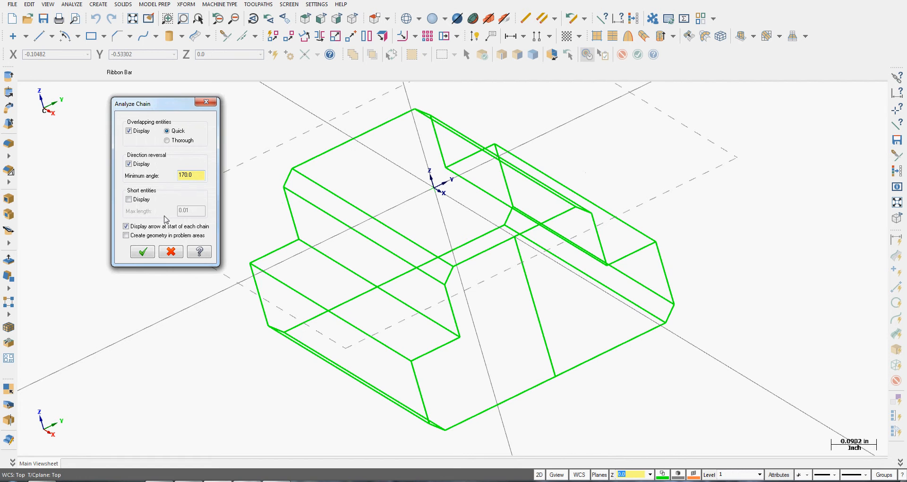
pyautogui.moveTo(124, 239)
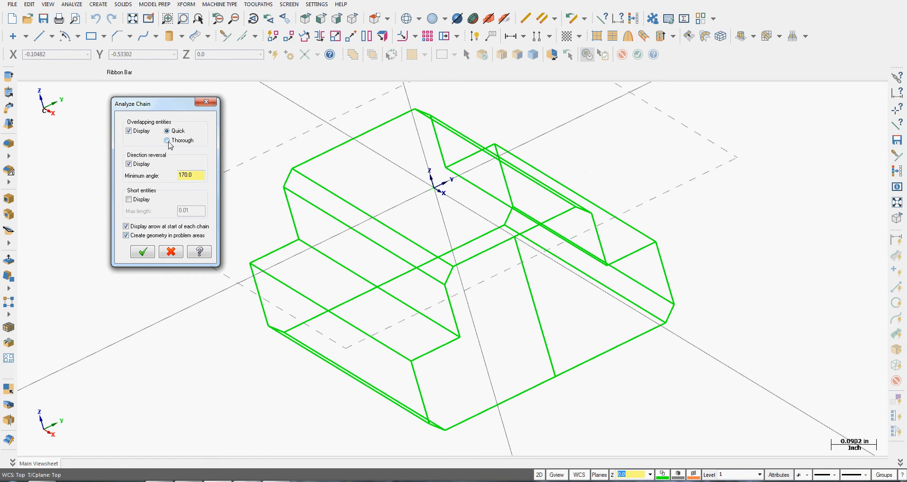
pyautogui.click(167, 140)
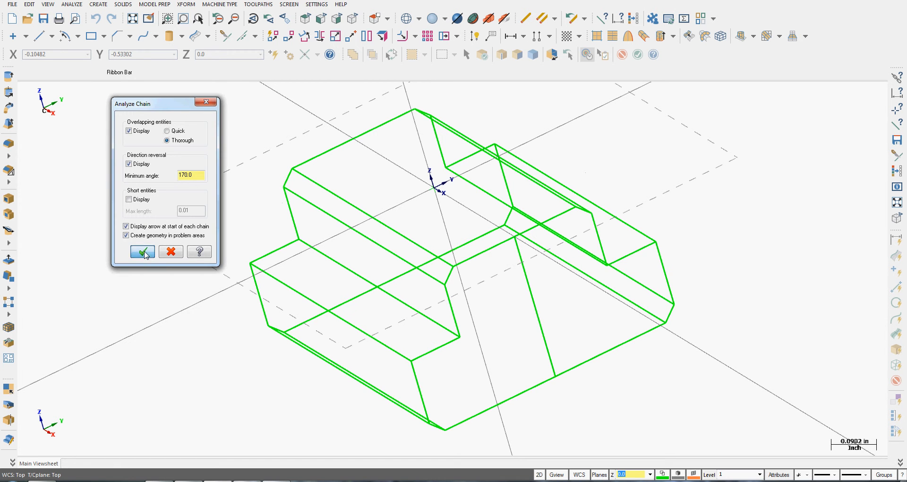
pyautogui.click(142, 251)
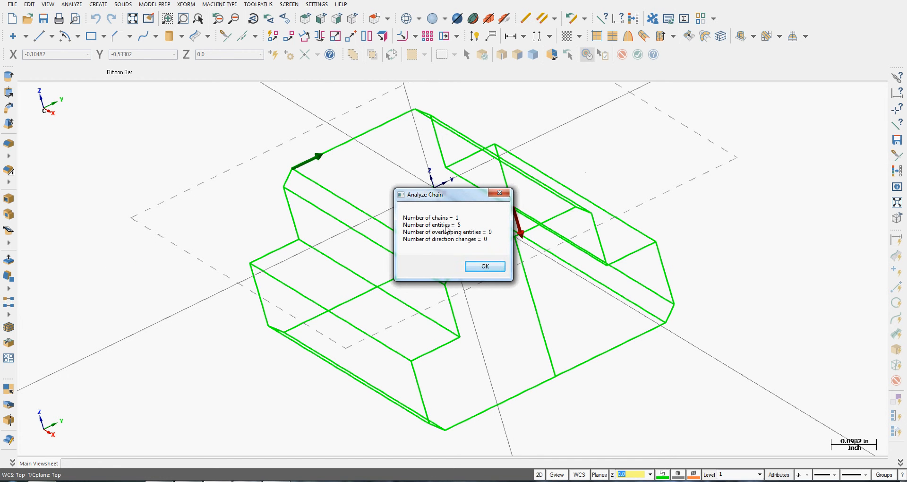
pyautogui.moveTo(450, 237)
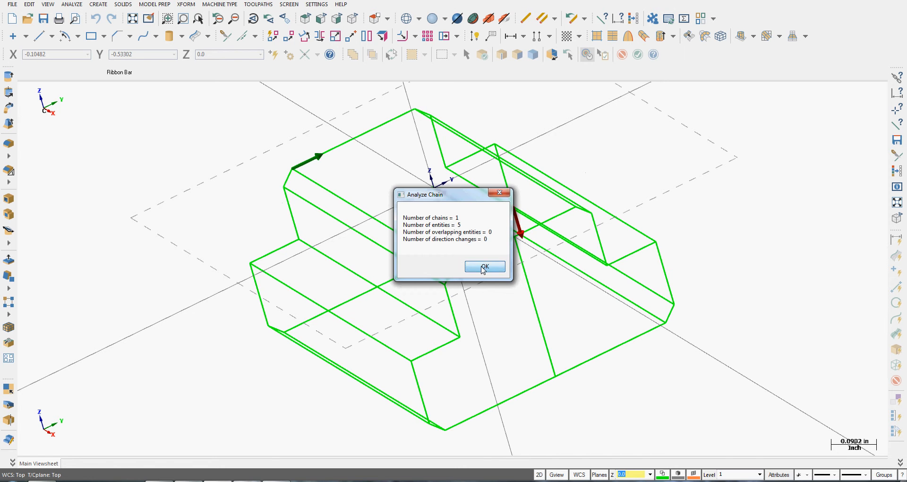
pyautogui.click(484, 266)
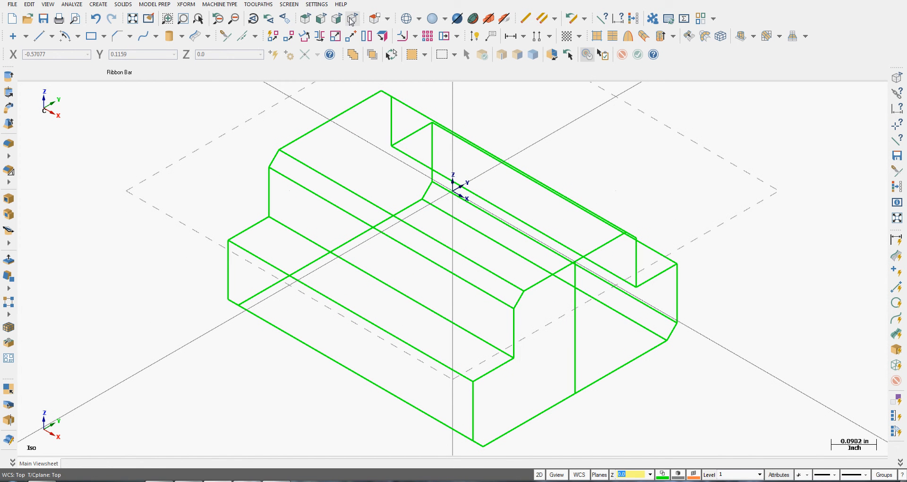
# Measure the angle between the left vertical edge and top left edge, reading 180 degrees
pyautogui.click(71, 4)
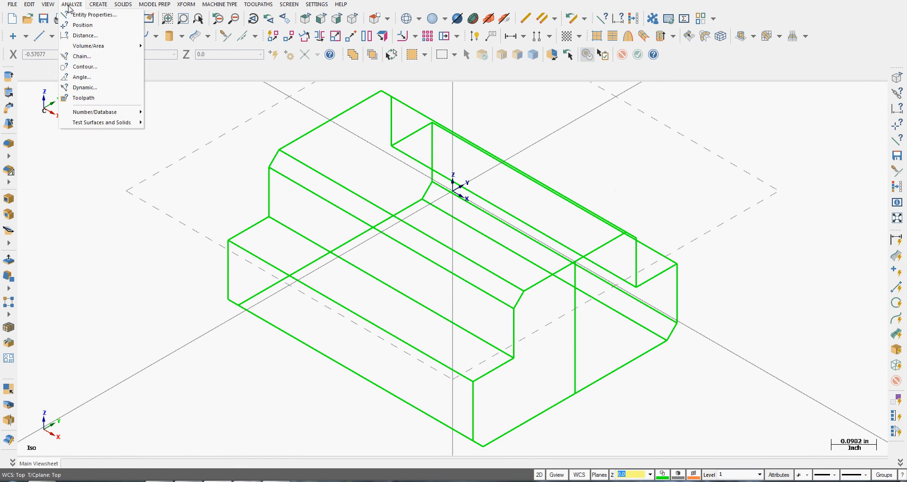
pyautogui.moveTo(85, 67)
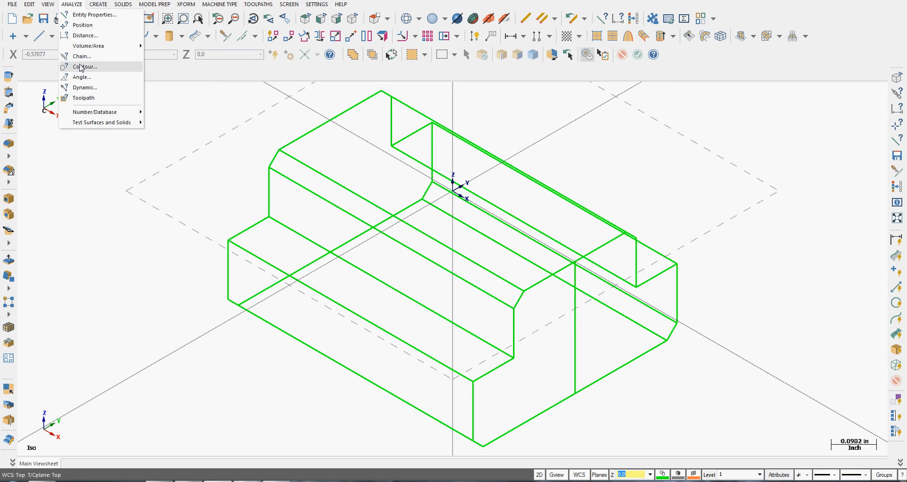
pyautogui.click(81, 77)
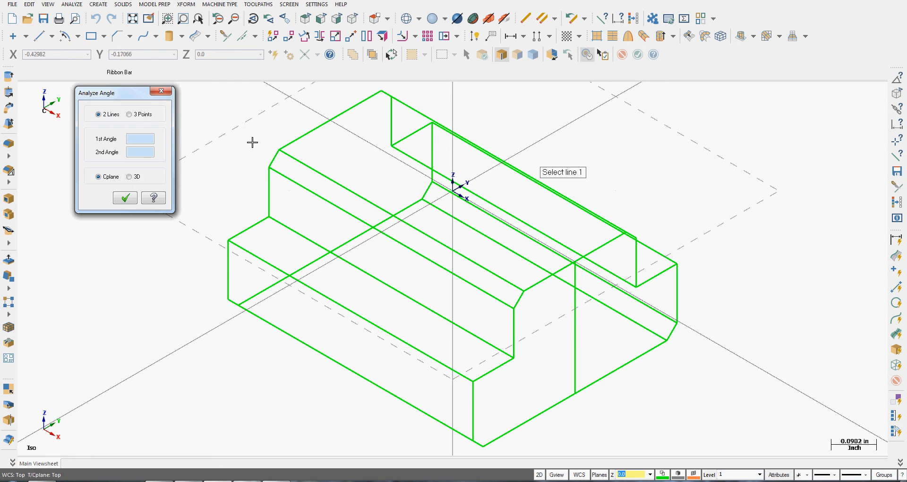
pyautogui.click(270, 184)
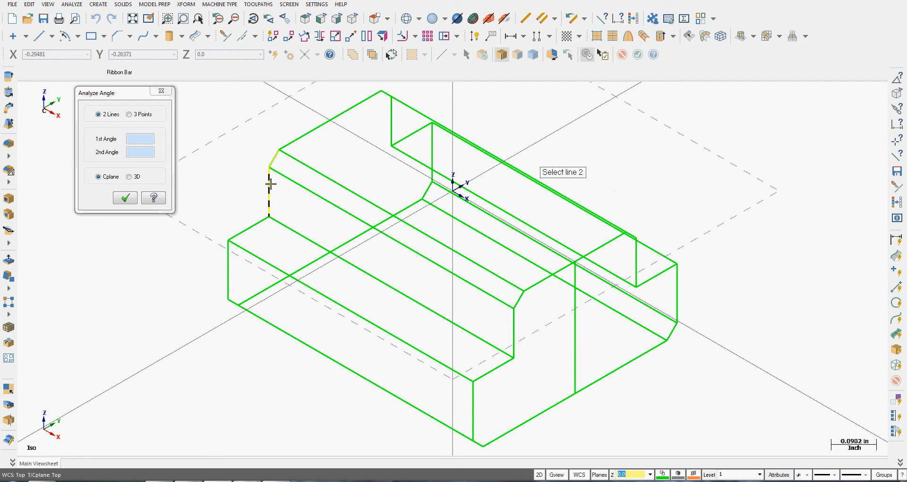
pyautogui.click(268, 179)
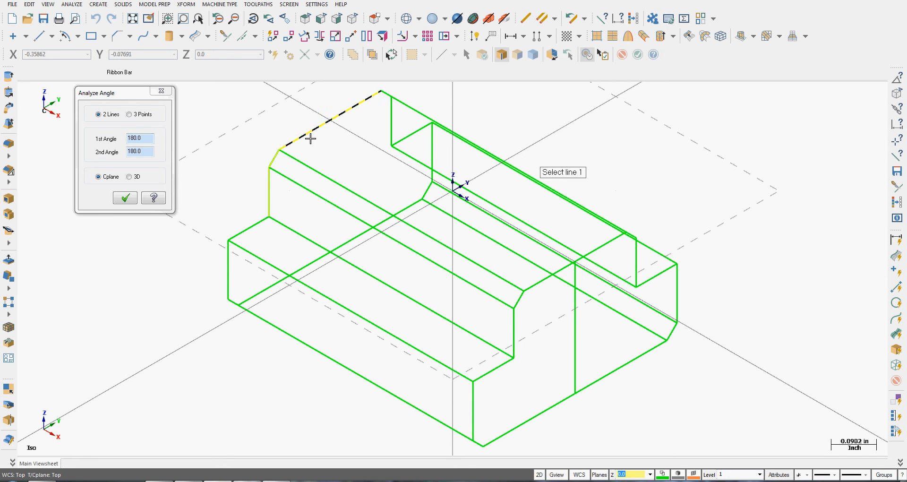
pyautogui.moveTo(242, 242)
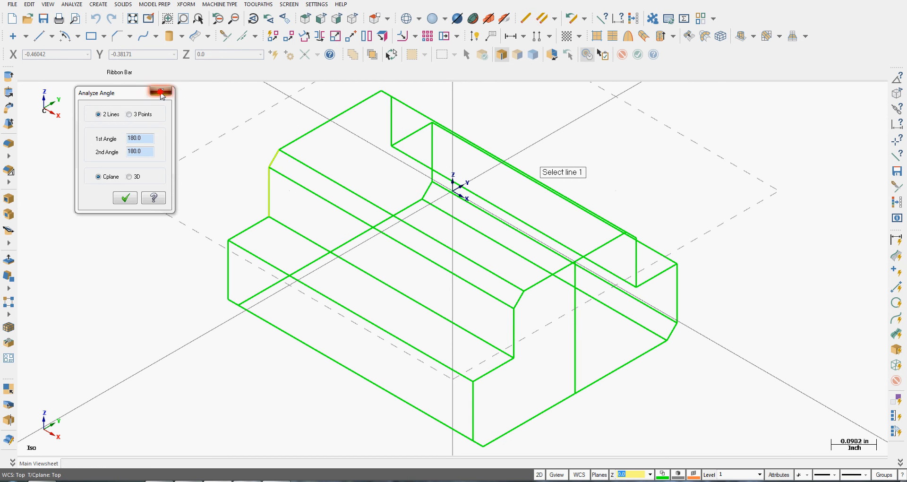
pyautogui.click(386, 22)
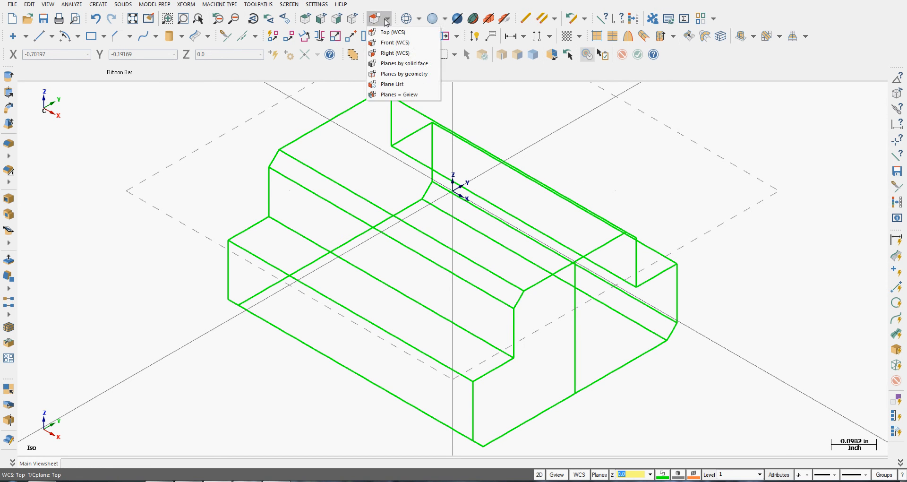
# Set the construction plane to Right and re-measure the edges' angle in 3D: 135/225 degrees
pyautogui.click(395, 52)
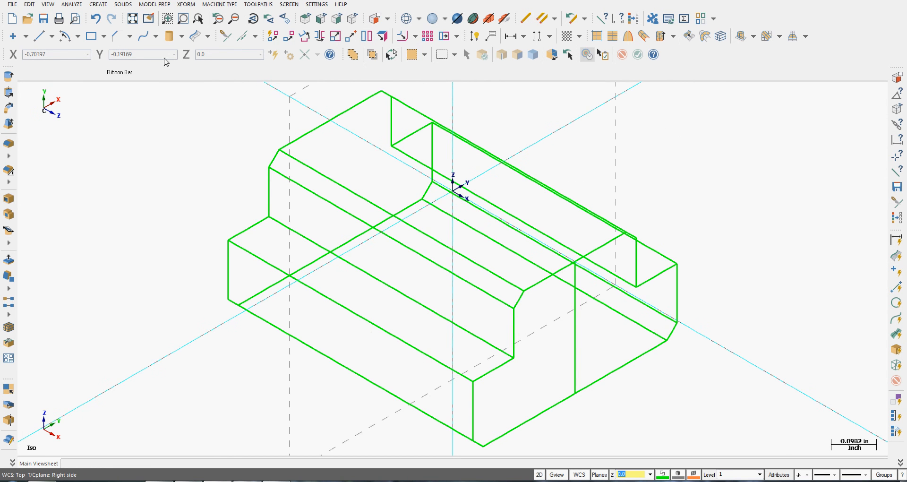
pyautogui.click(71, 4)
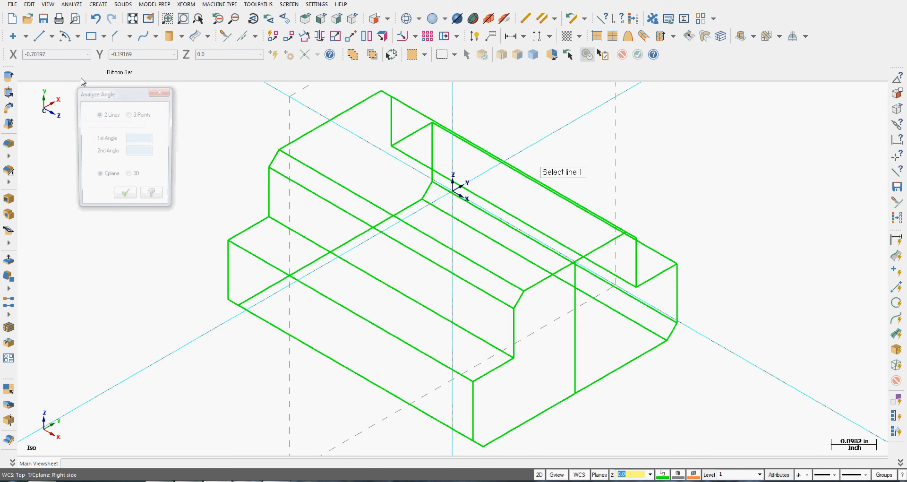
pyautogui.click(269, 186)
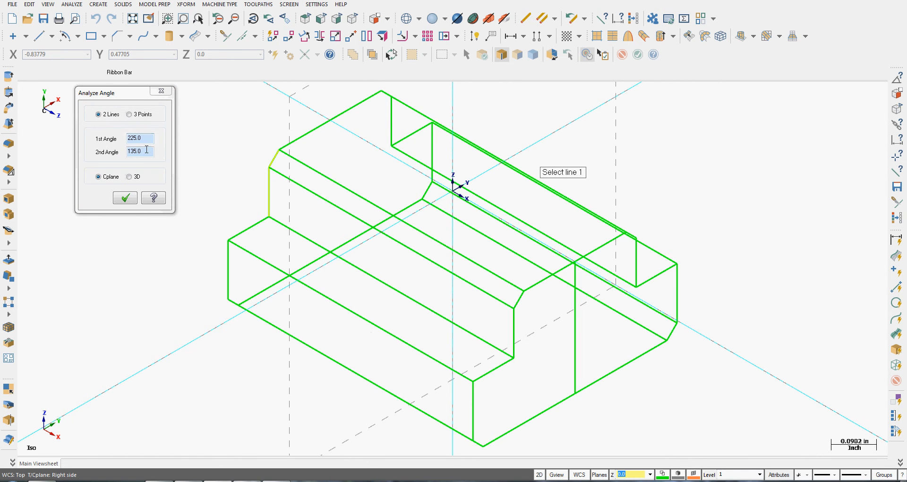
pyautogui.click(129, 177)
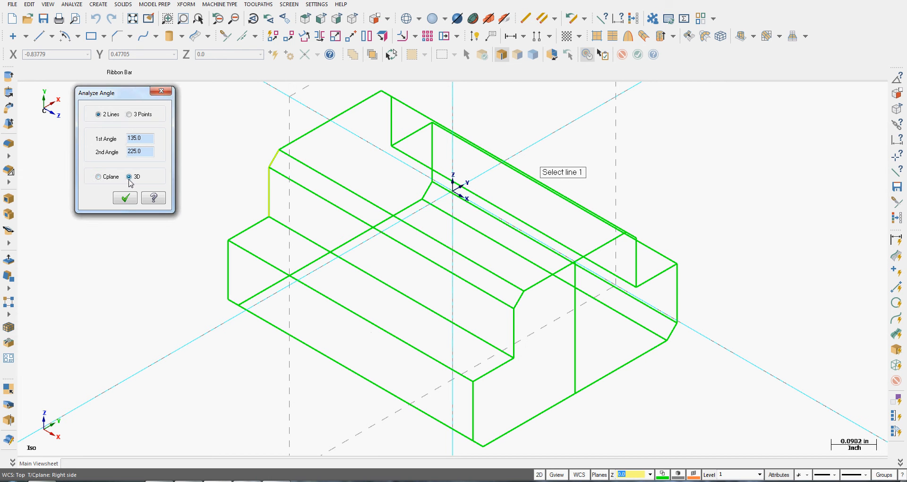
pyautogui.moveTo(126, 198)
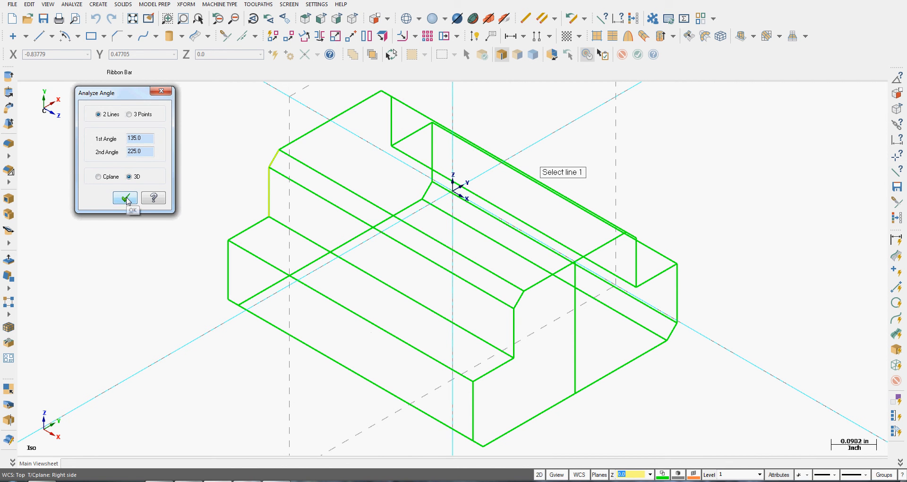
pyautogui.click(125, 198)
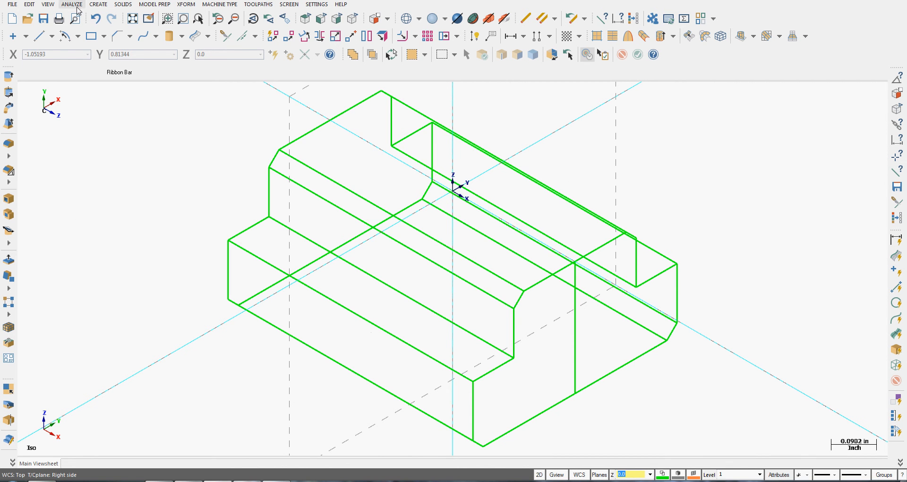
pyautogui.click(71, 4)
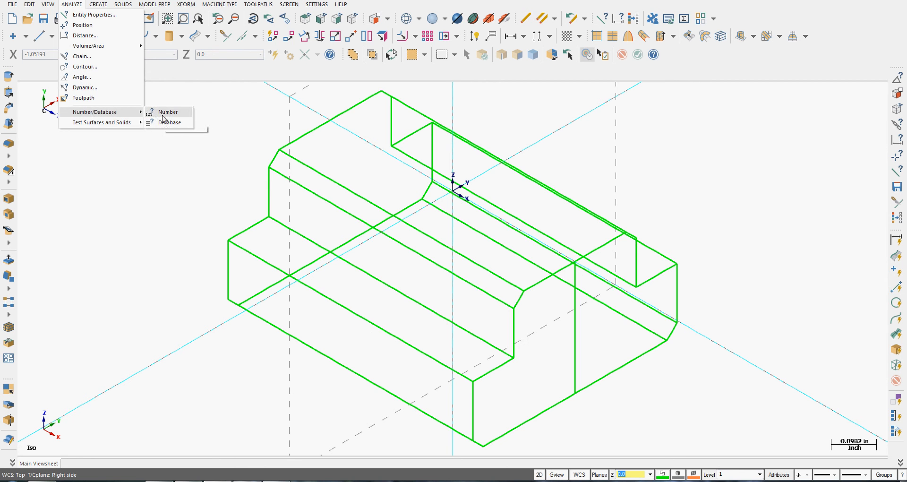
# Look up entity number 1 to identify the top left edge, then cancel a second lookup
pyautogui.click(168, 111)
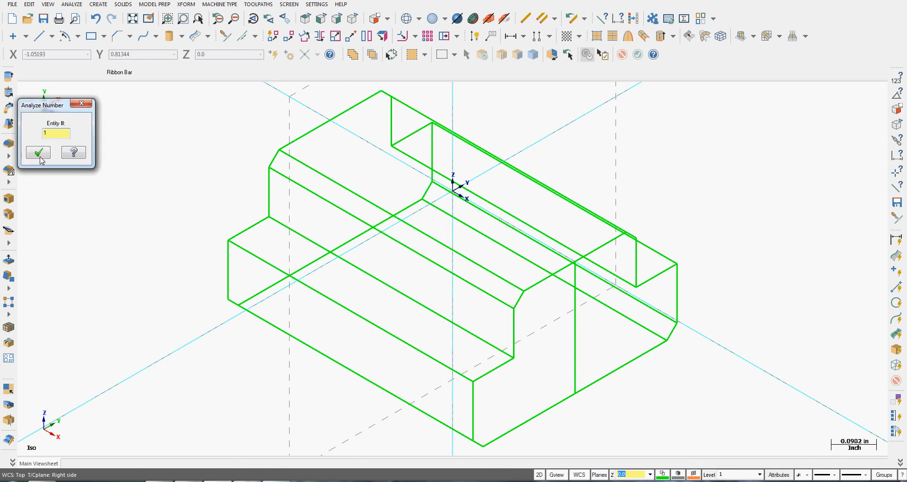
pyautogui.click(38, 152)
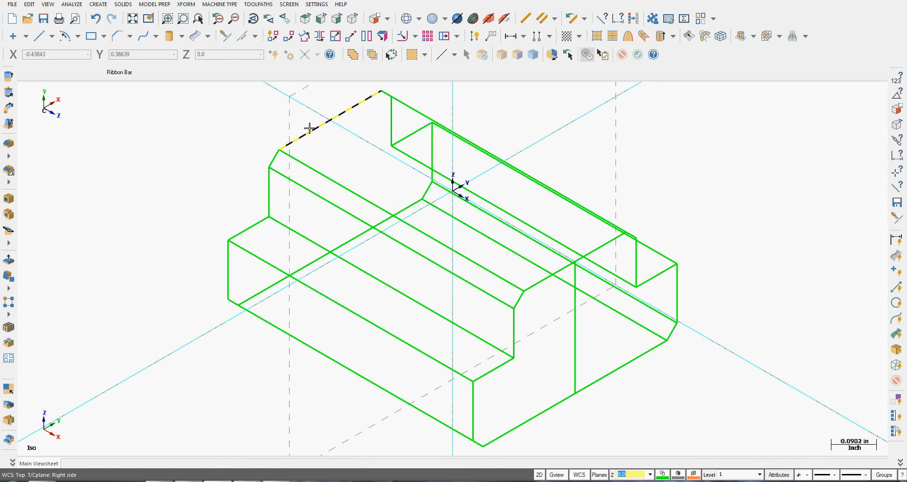
pyautogui.click(71, 4)
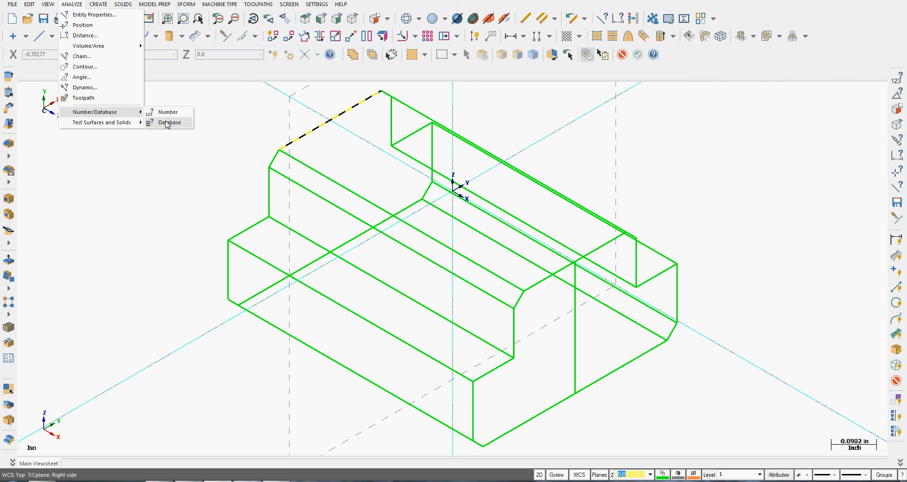
pyautogui.click(167, 111)
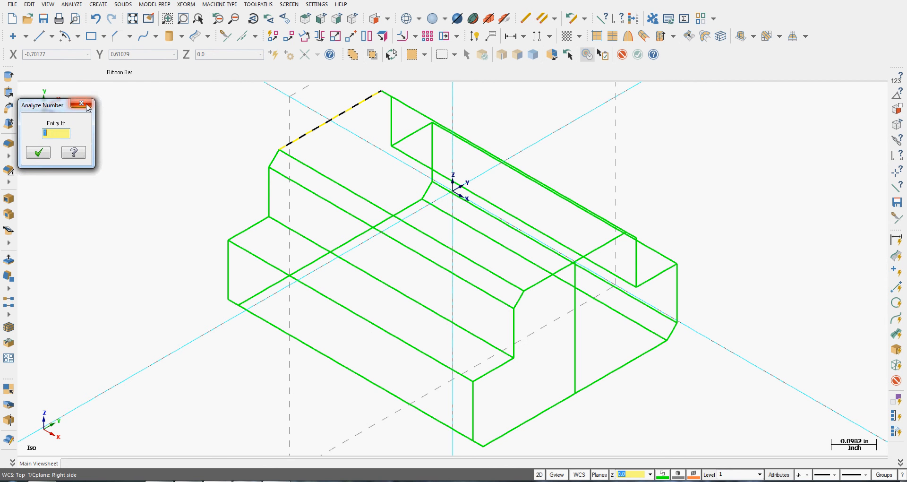
pyautogui.click(82, 103)
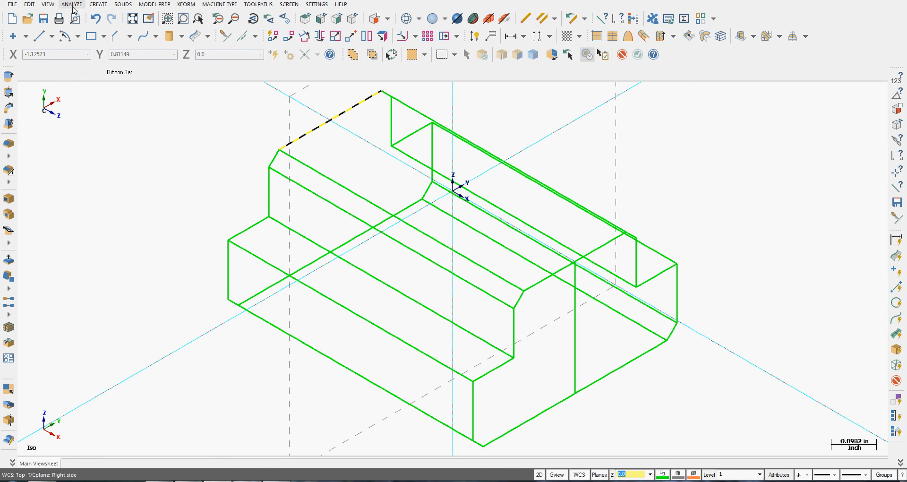
pyautogui.click(71, 4)
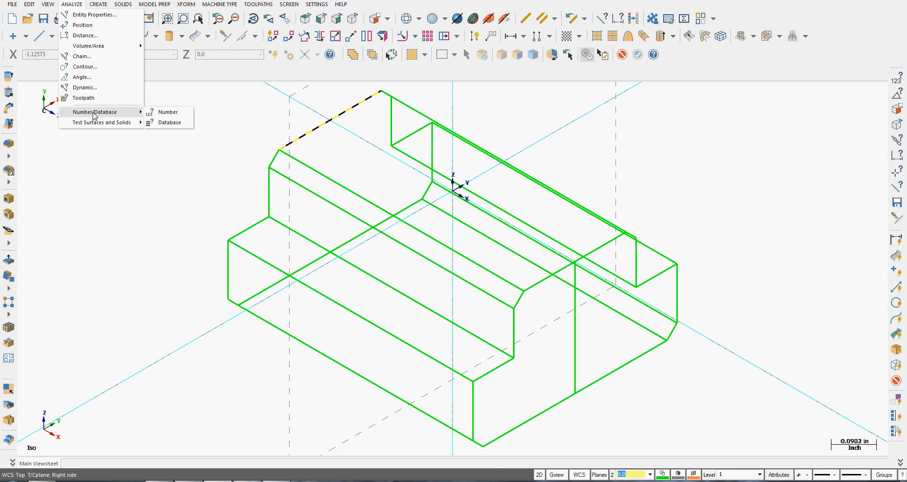
pyautogui.moveTo(117, 115)
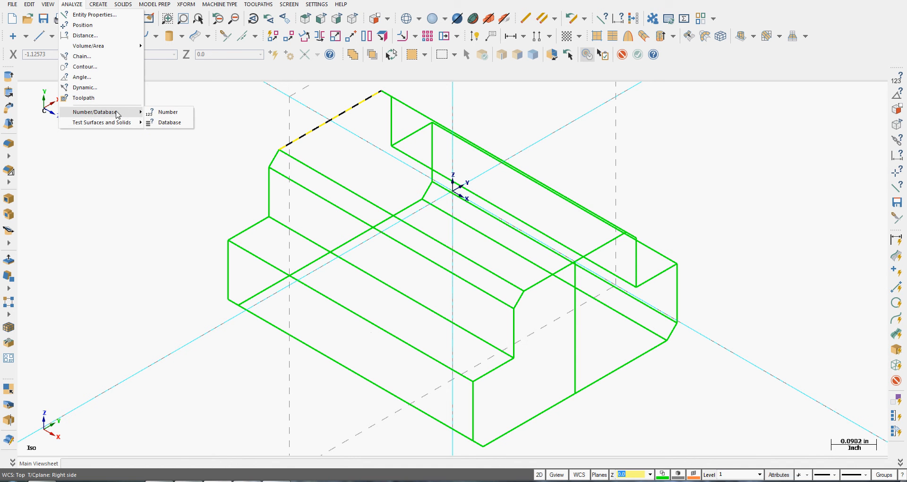
# View the top left edge's database record: entity 150, created September 20, 2015, zero references
pyautogui.click(170, 122)
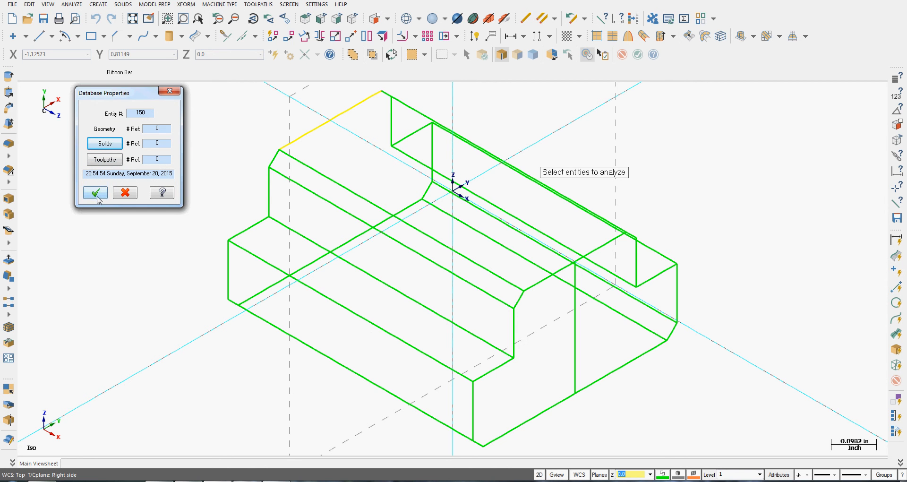
pyautogui.click(95, 192)
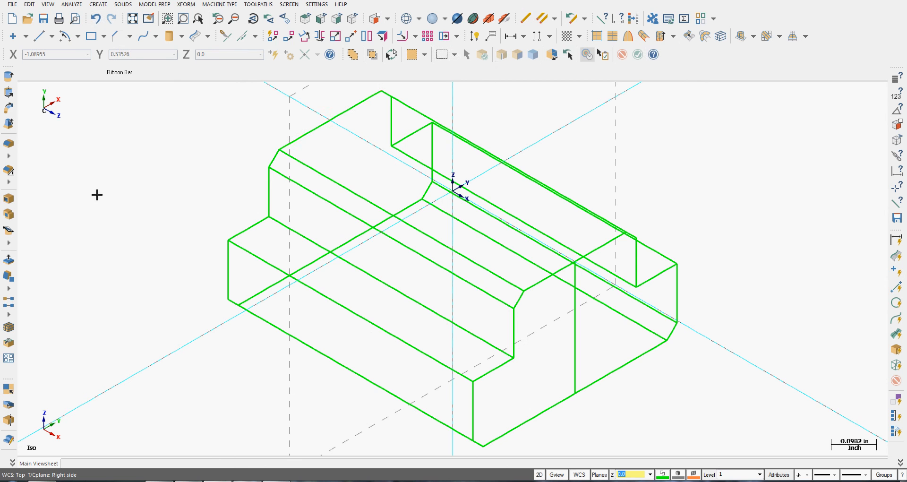
pyautogui.moveTo(111, 122)
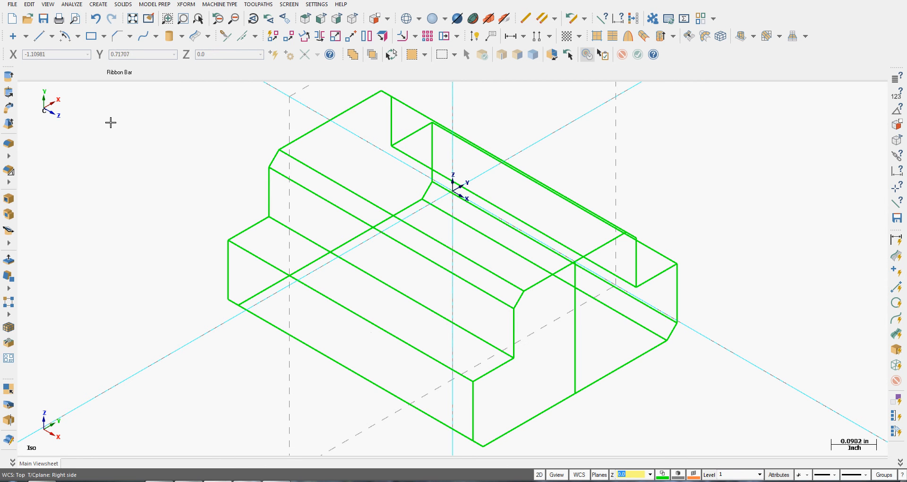
pyautogui.click(71, 5)
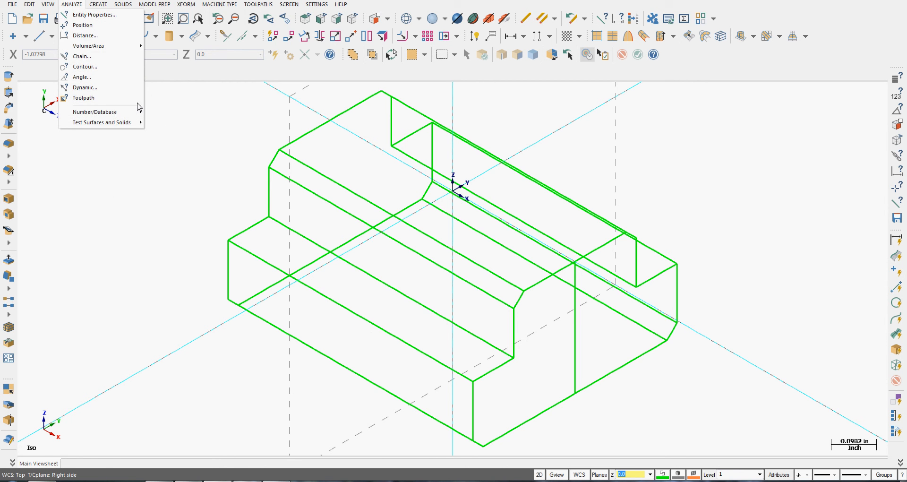